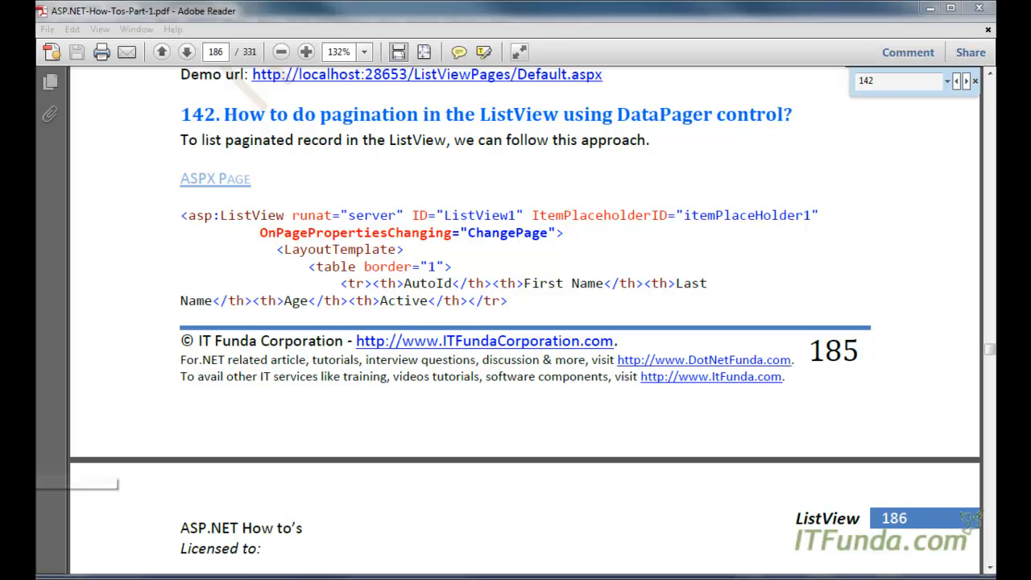
pyautogui.moveTo(540, 121)
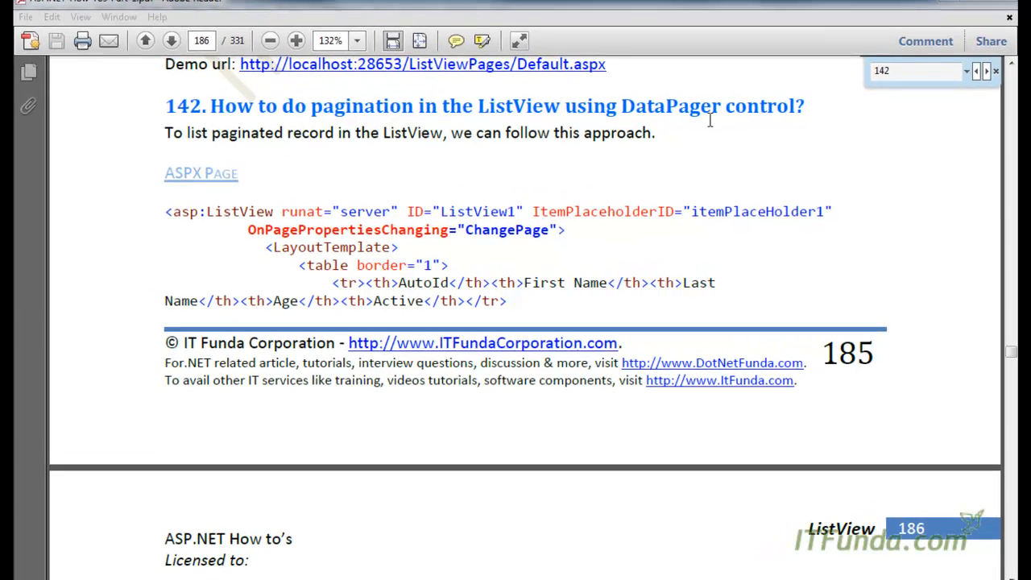
# Step: Format Default.aspx and review the ListView templates, itemPlaceHolder1 placeholder and DataPager markup
pyautogui.doubleClick(669, 100)
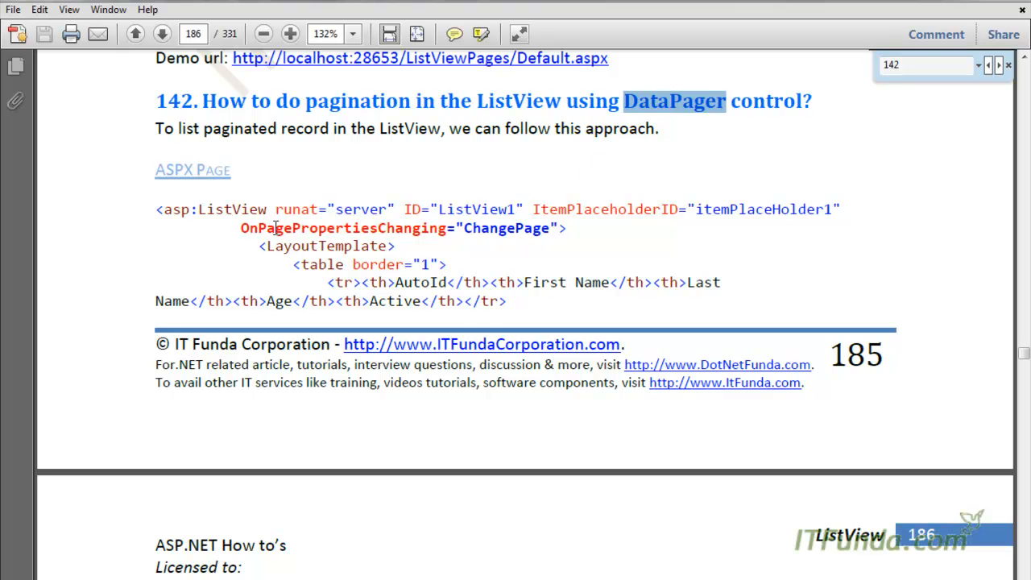
pyautogui.moveTo(274, 228)
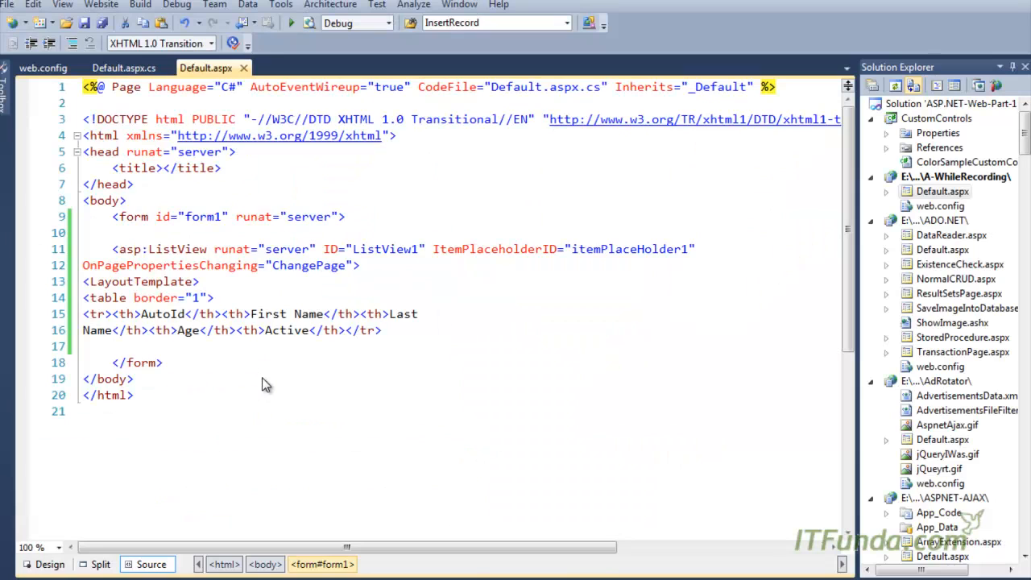
pyautogui.rightClick(266, 385)
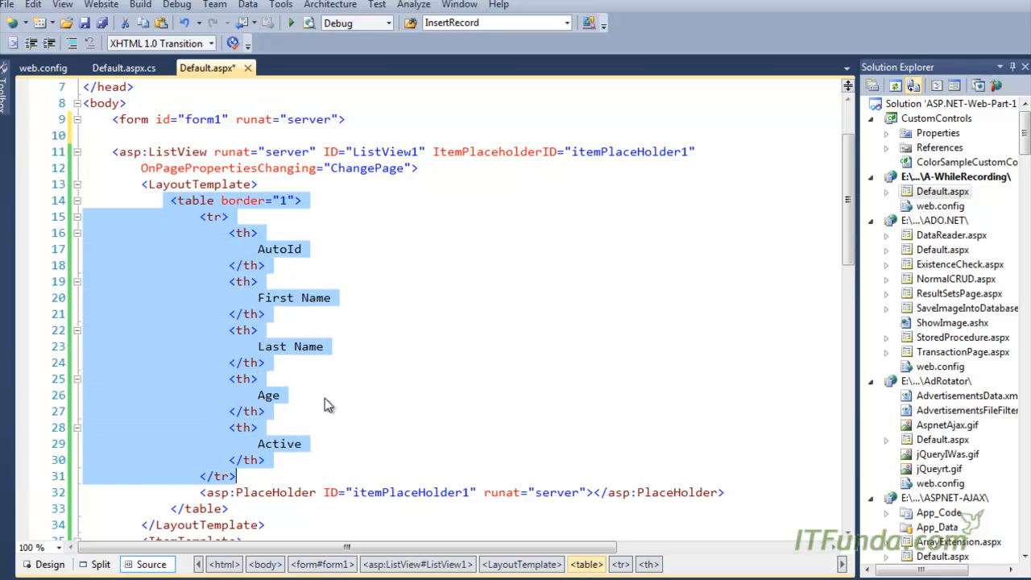
pyautogui.scroll(-3)
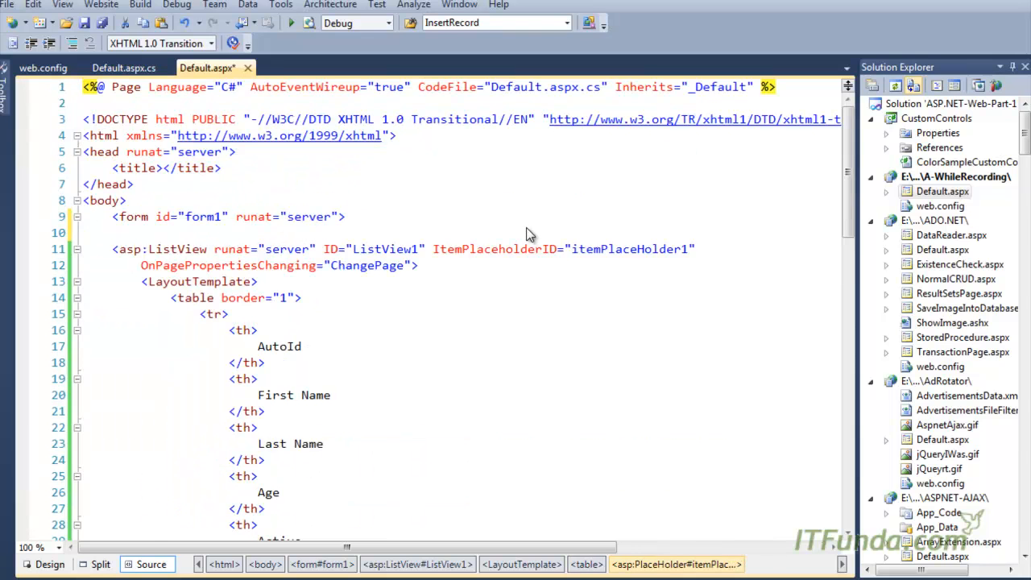
pyautogui.doubleClick(630, 249)
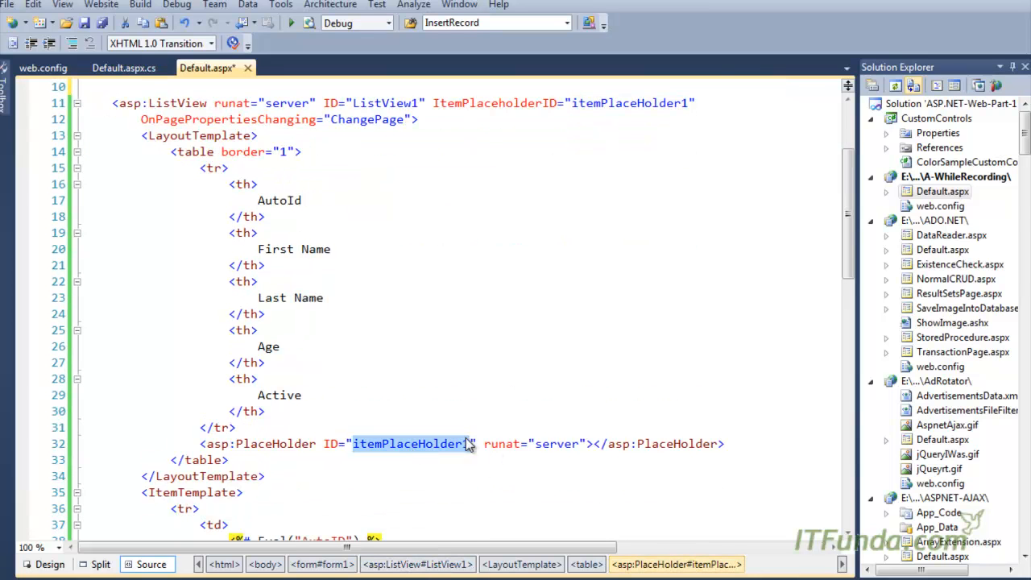
pyautogui.scroll(-3)
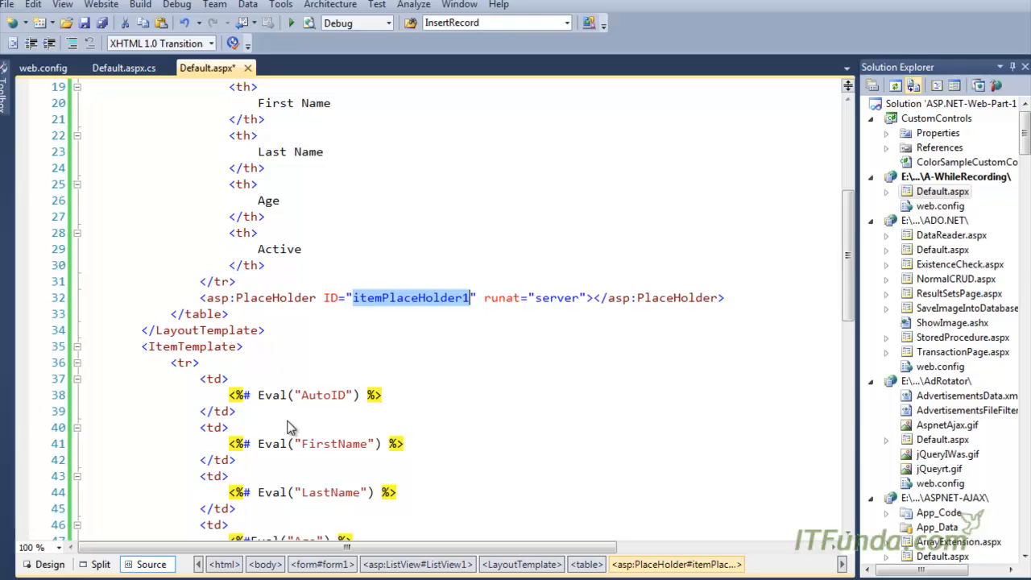
pyautogui.moveTo(243, 244)
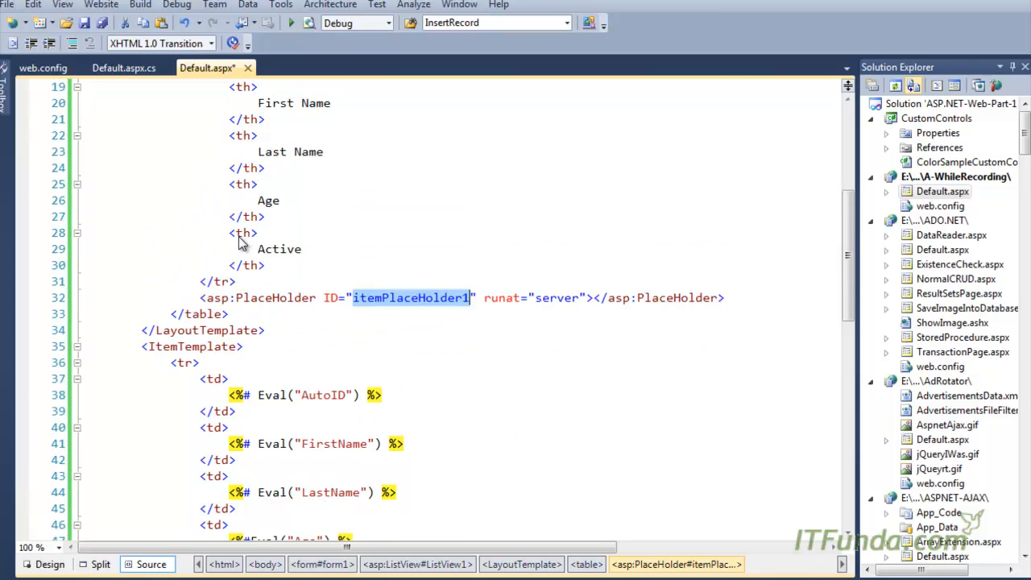
pyautogui.scroll(-3)
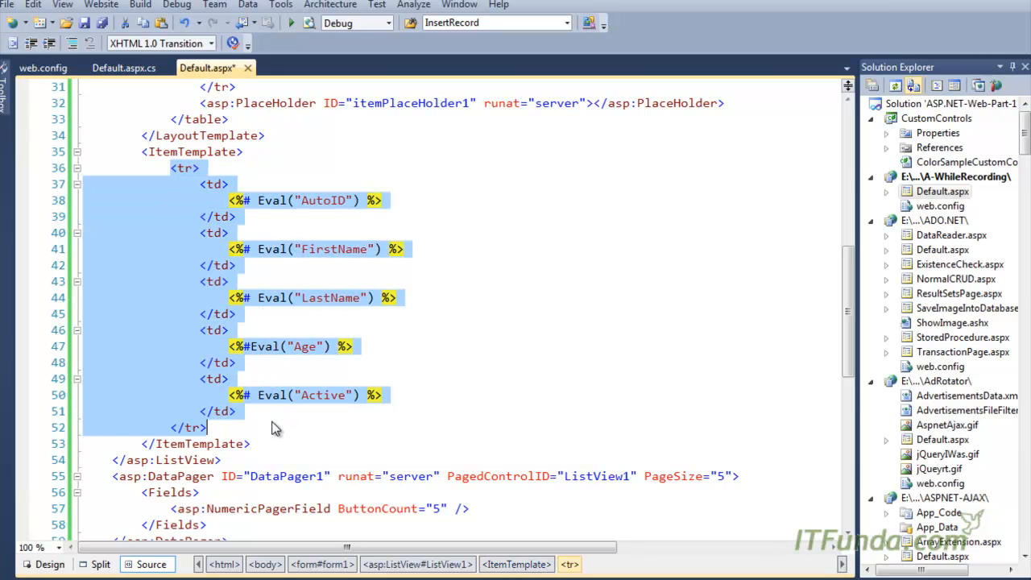
pyautogui.scroll(-3)
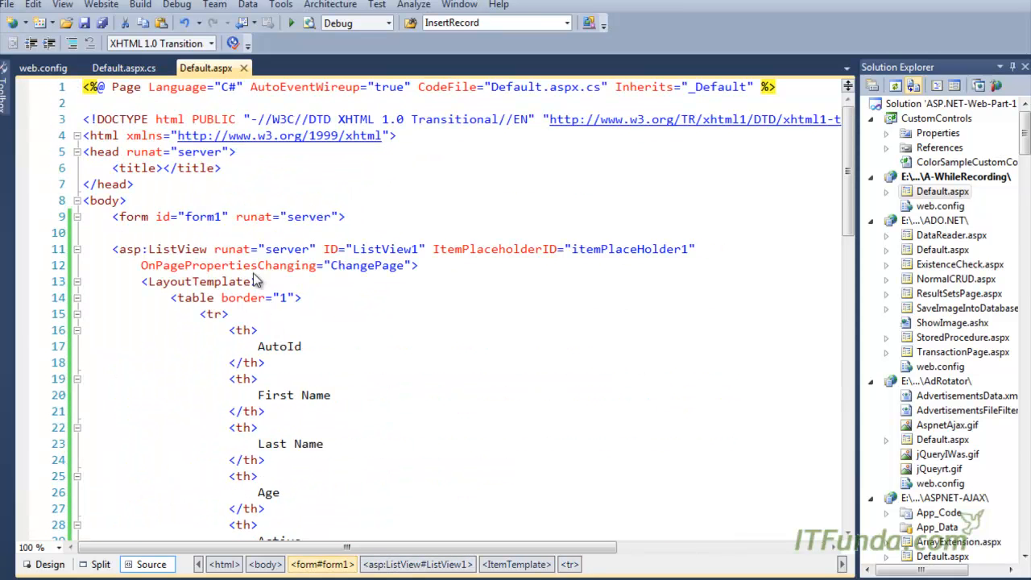
pyautogui.scroll(-3)
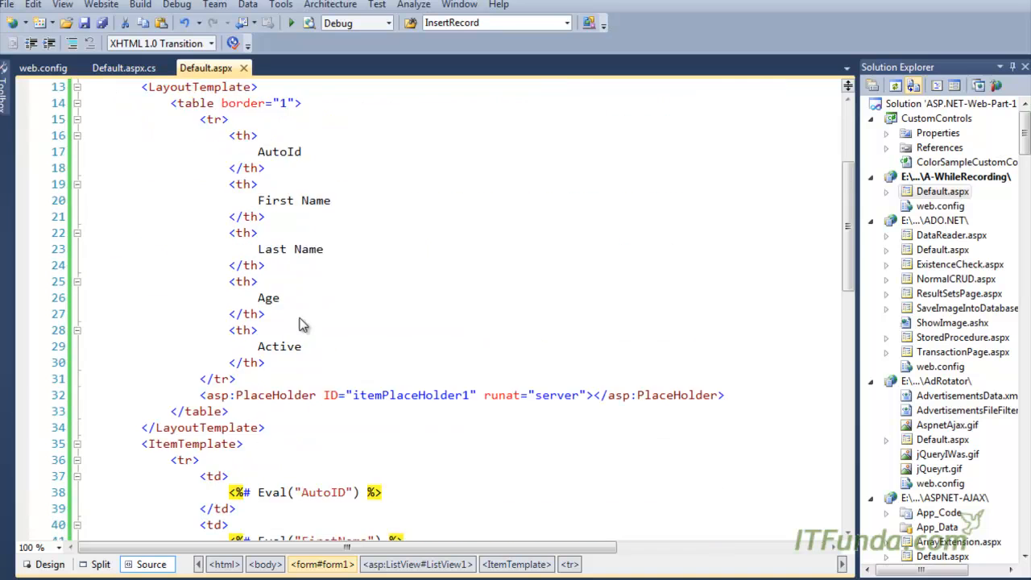
pyautogui.scroll(-3)
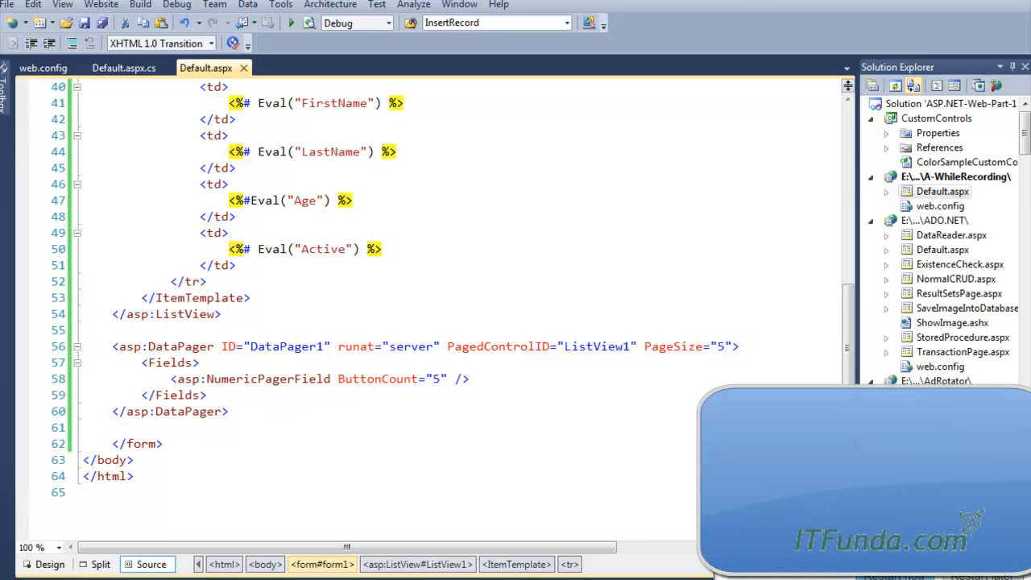
pyautogui.moveTo(314, 380)
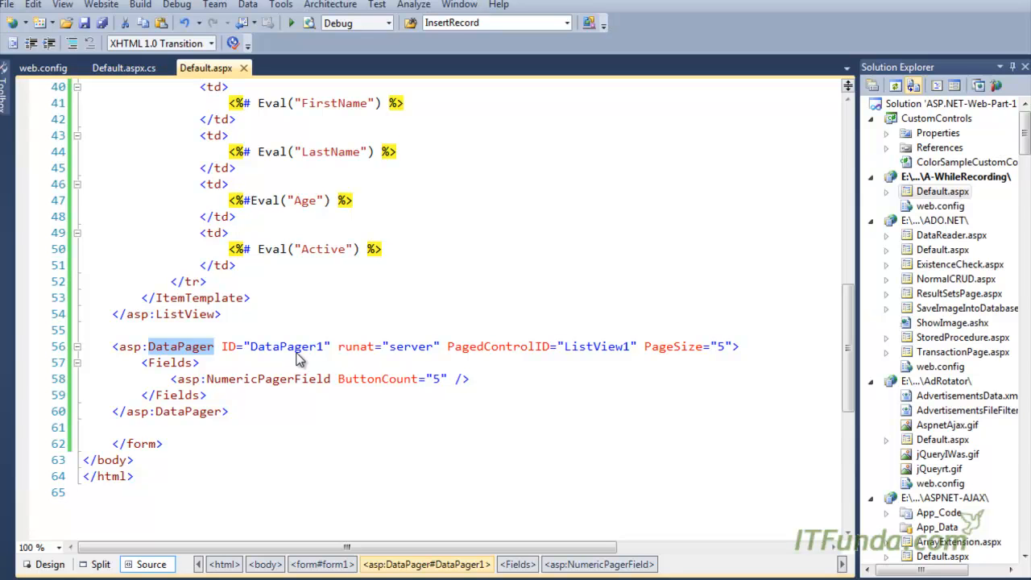
pyautogui.moveTo(227, 356)
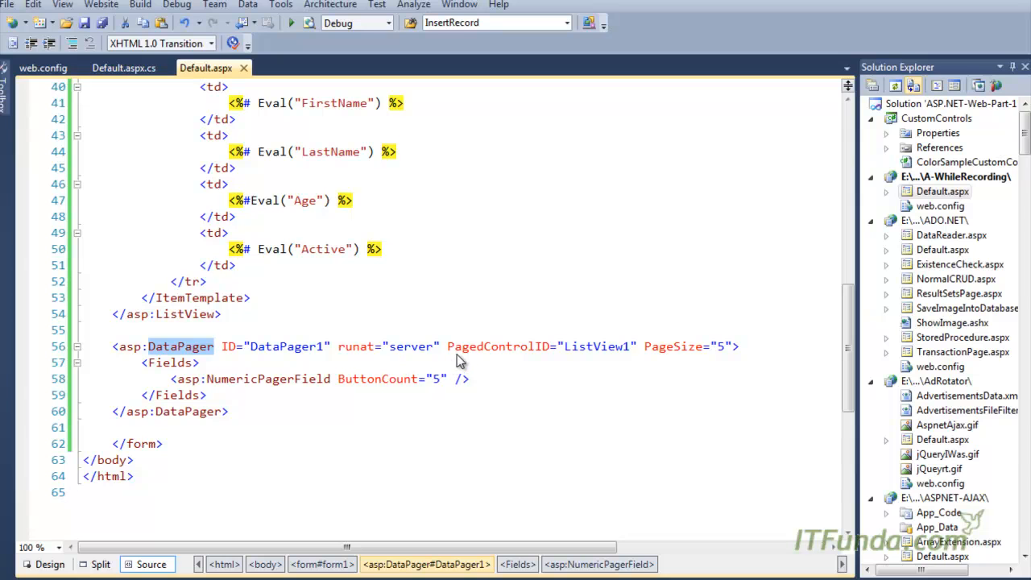
pyautogui.doubleClick(496, 346)
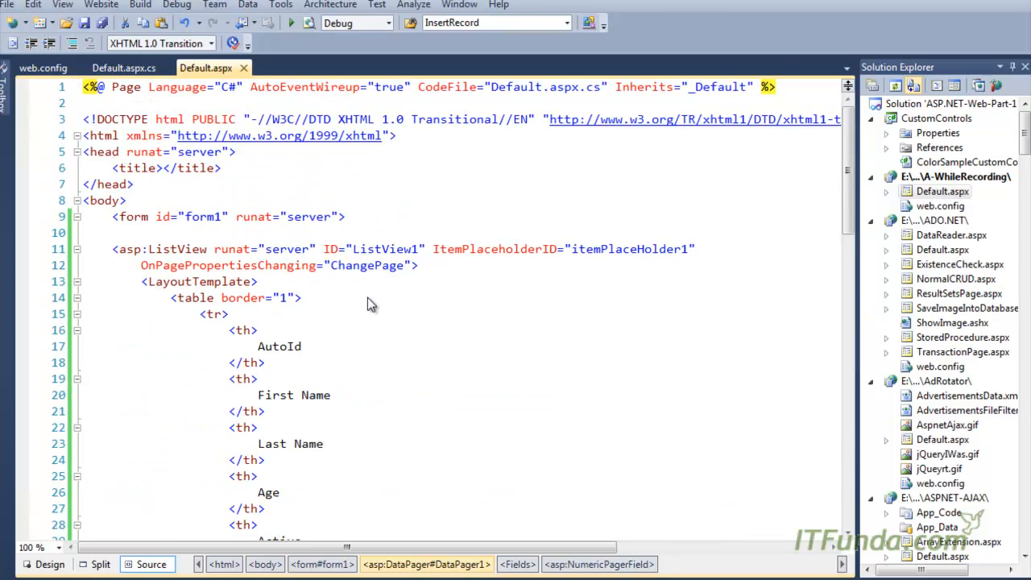
pyautogui.doubleClick(386, 249)
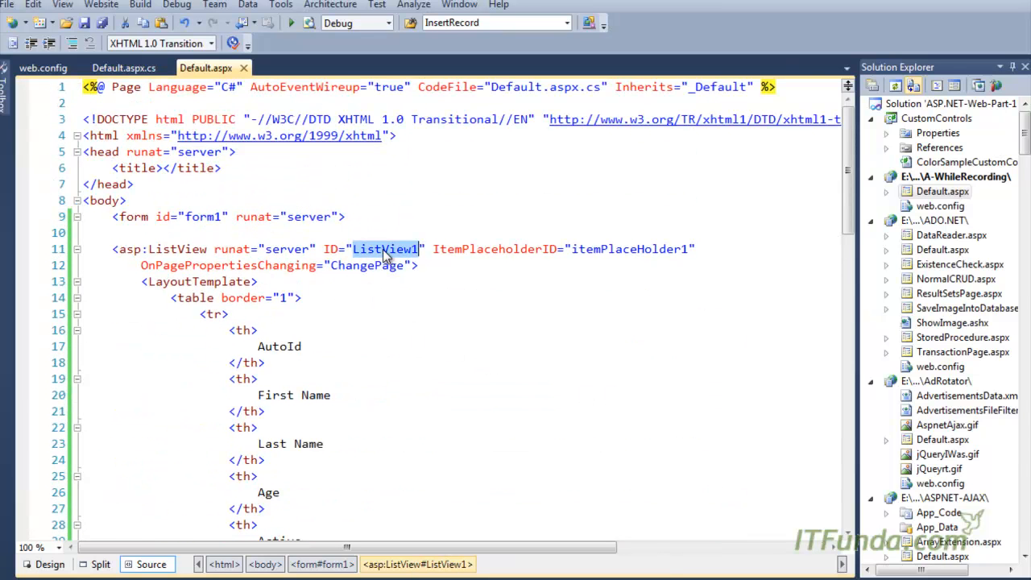
pyautogui.scroll(-3)
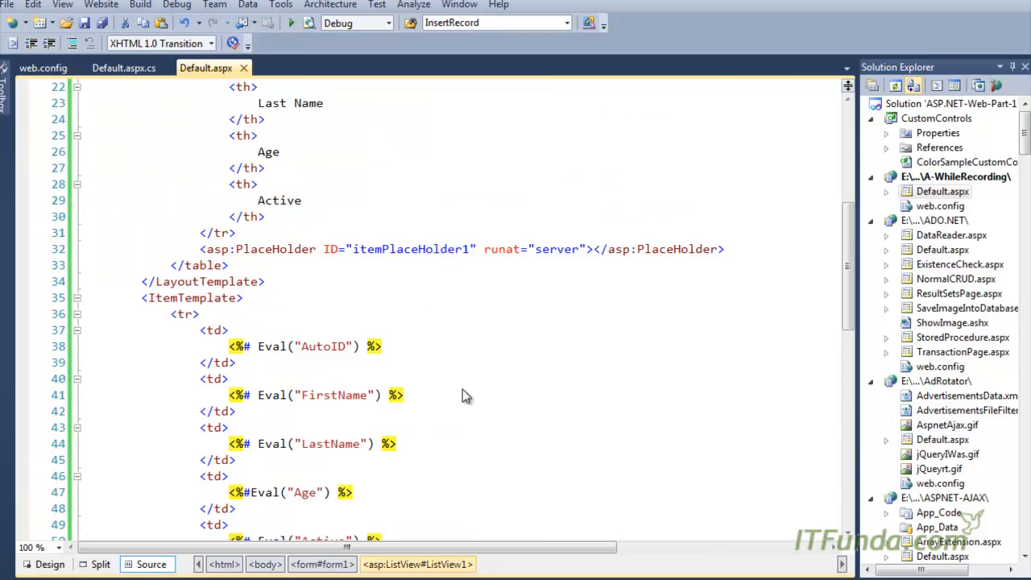
pyautogui.scroll(-3)
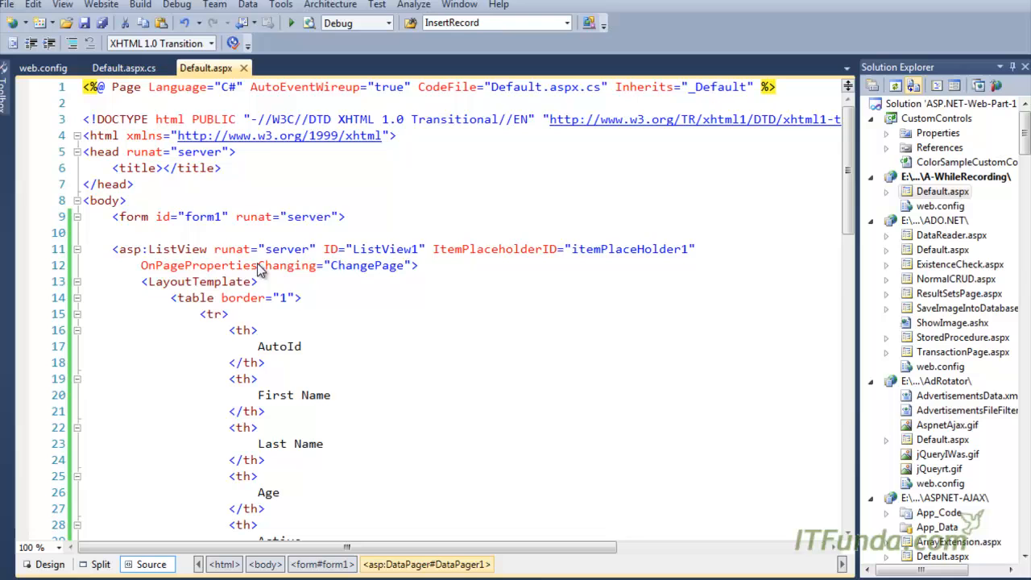
pyautogui.scroll(-3)
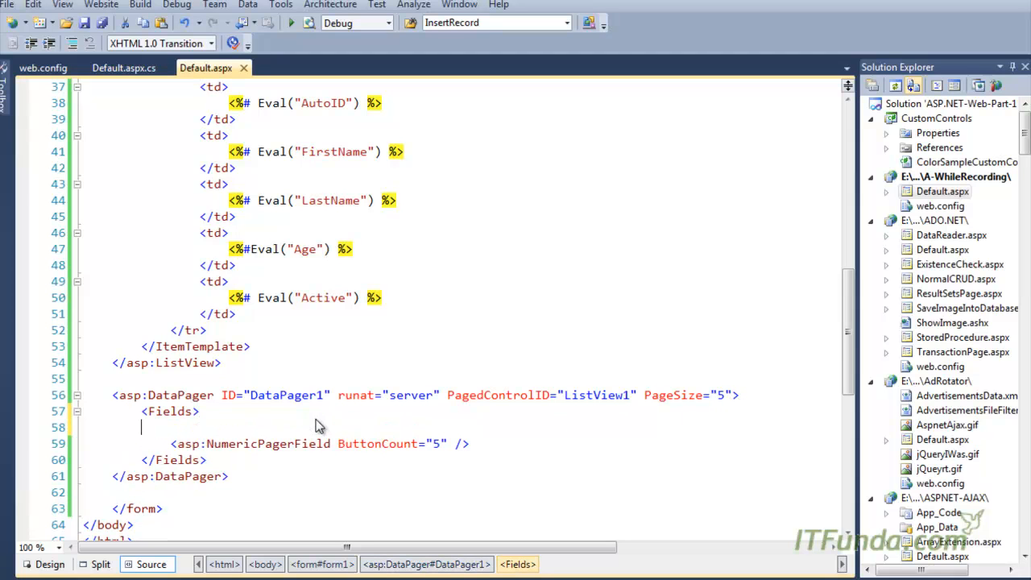
pyautogui.write('<')
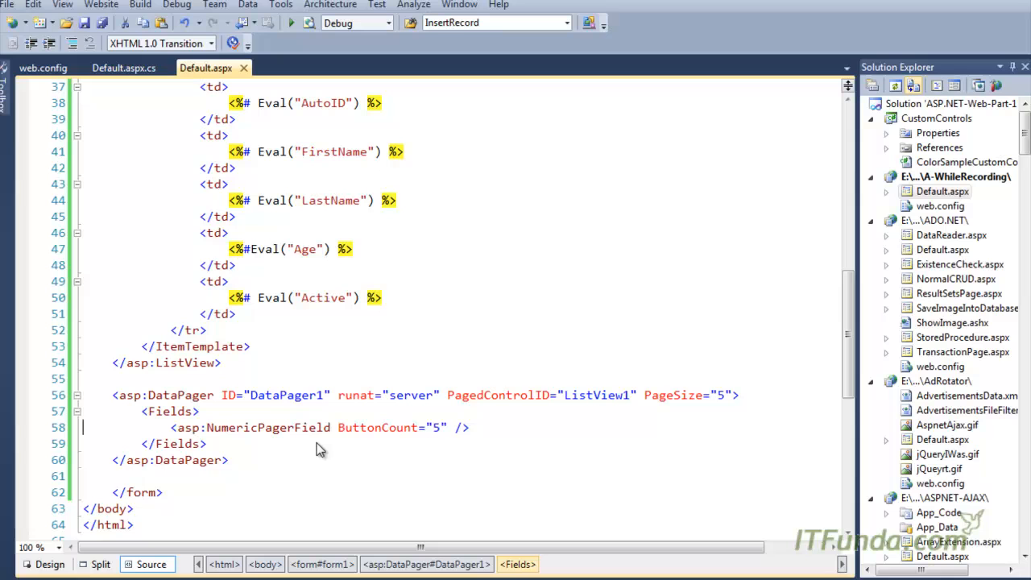
pyautogui.moveTo(256, 438)
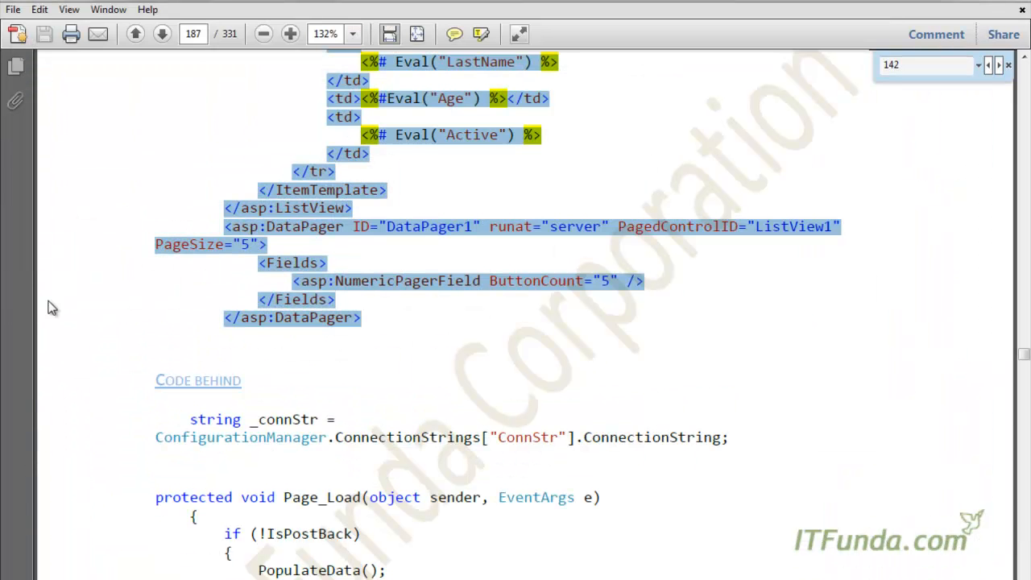
# Step: Scroll the tutorial PDF to the code-behind listing, then return to Visual Studio
pyautogui.scroll(-3)
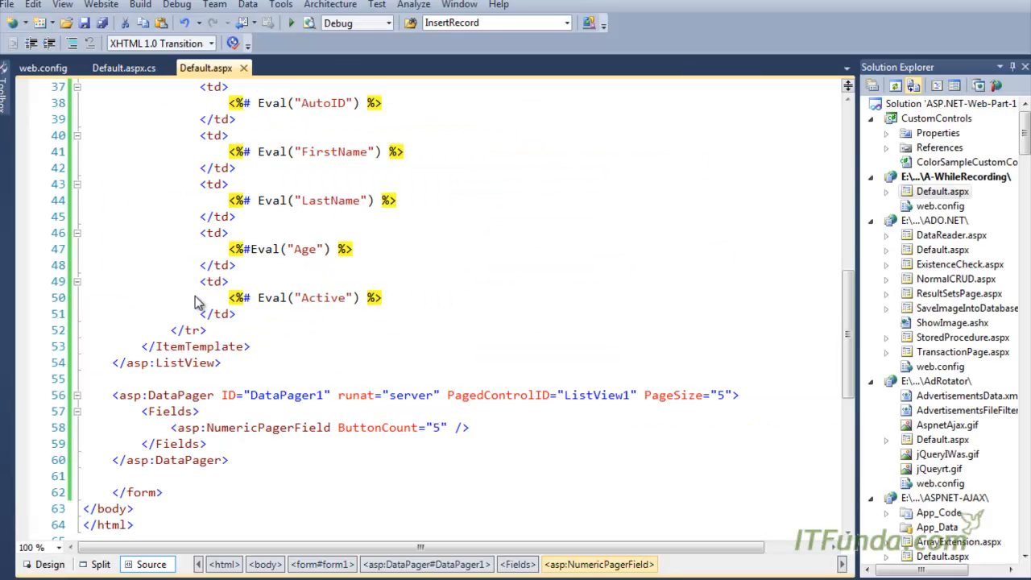
pyautogui.click(123, 68)
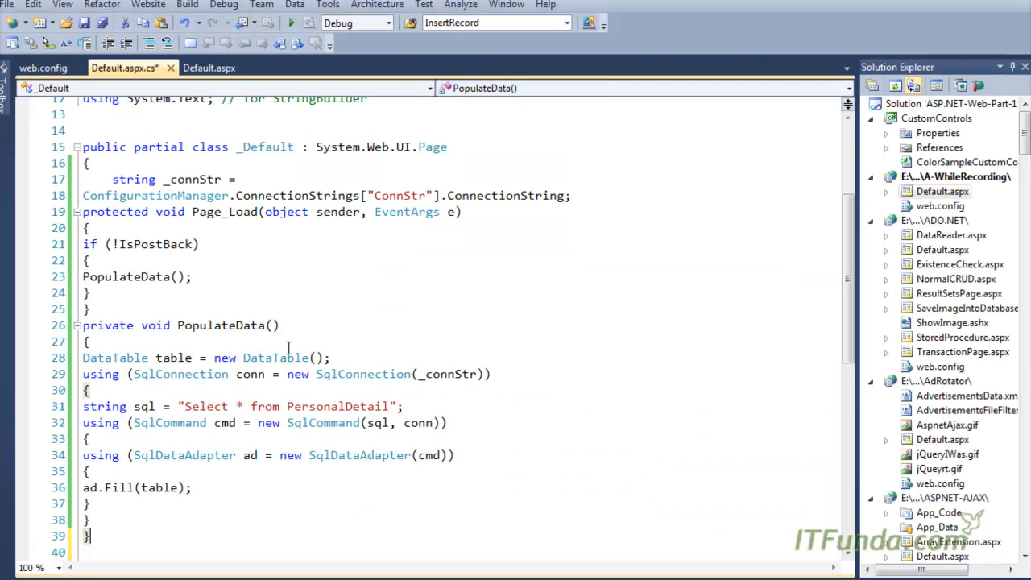
# Step: Add PopulateData and ChangePage to Default.aspx.cs and select the ConnStr name in web.config
pyautogui.scroll(-3)
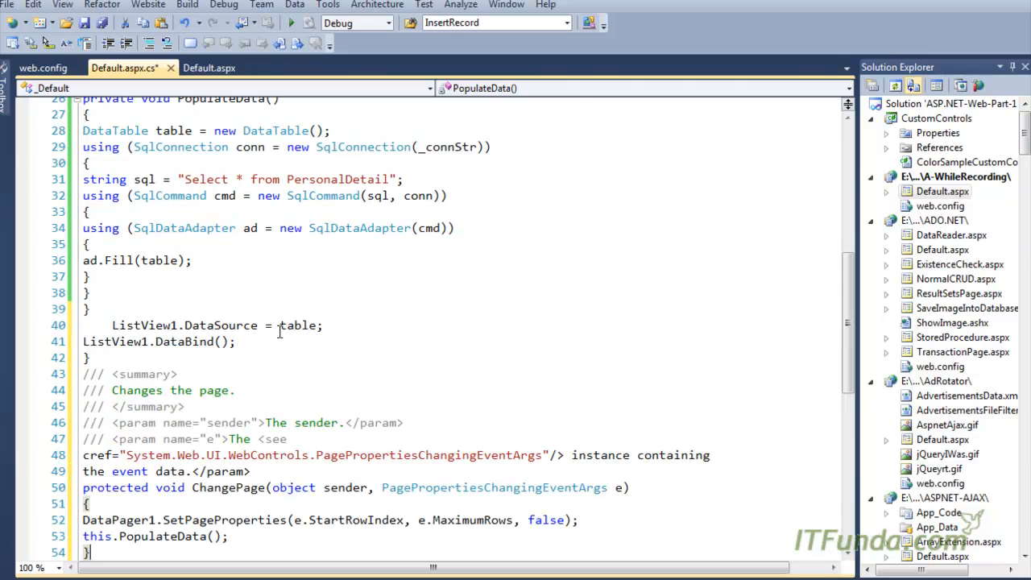
pyautogui.click(287, 439)
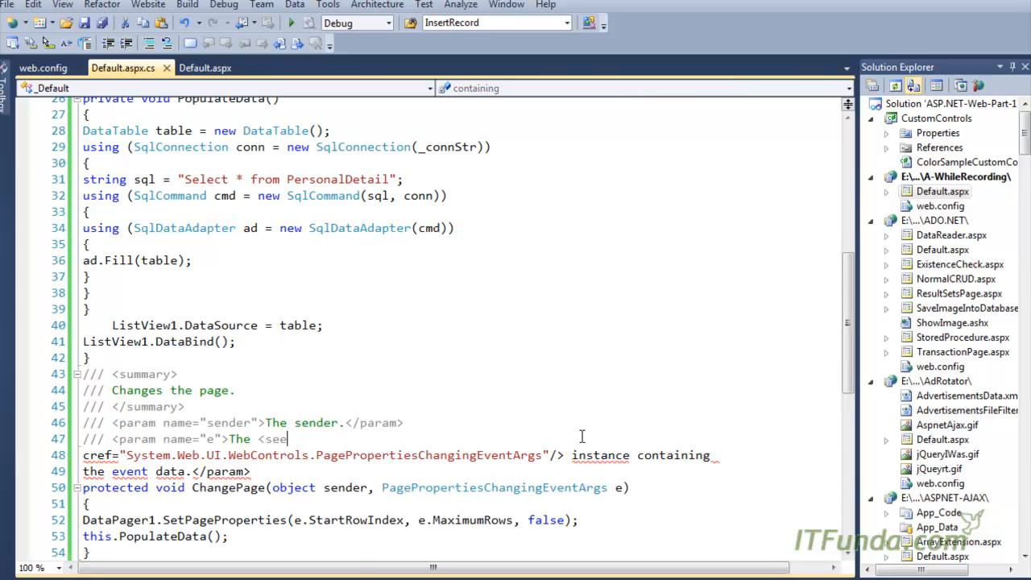
pyautogui.hscroll(3)
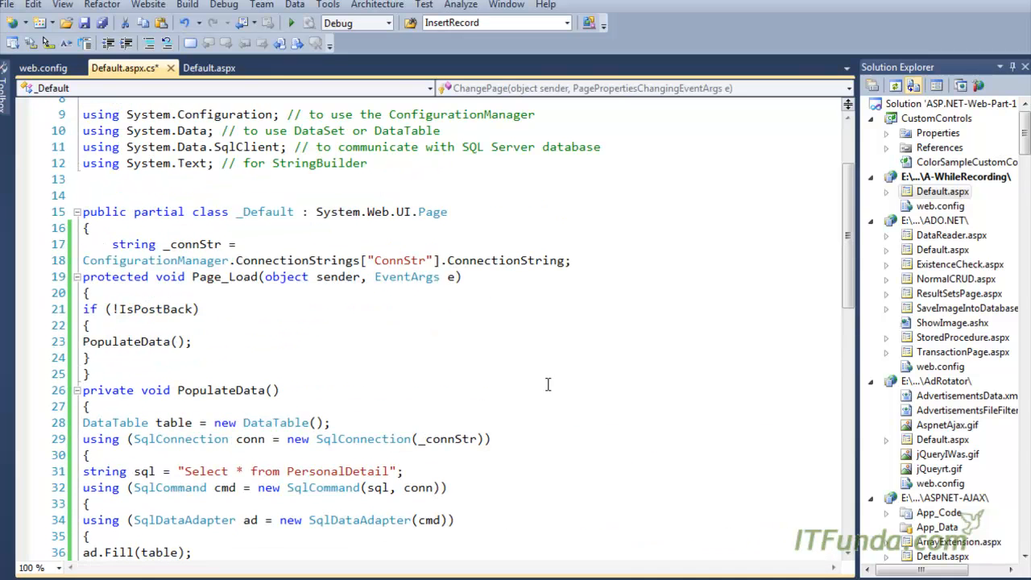
pyautogui.scroll(-3)
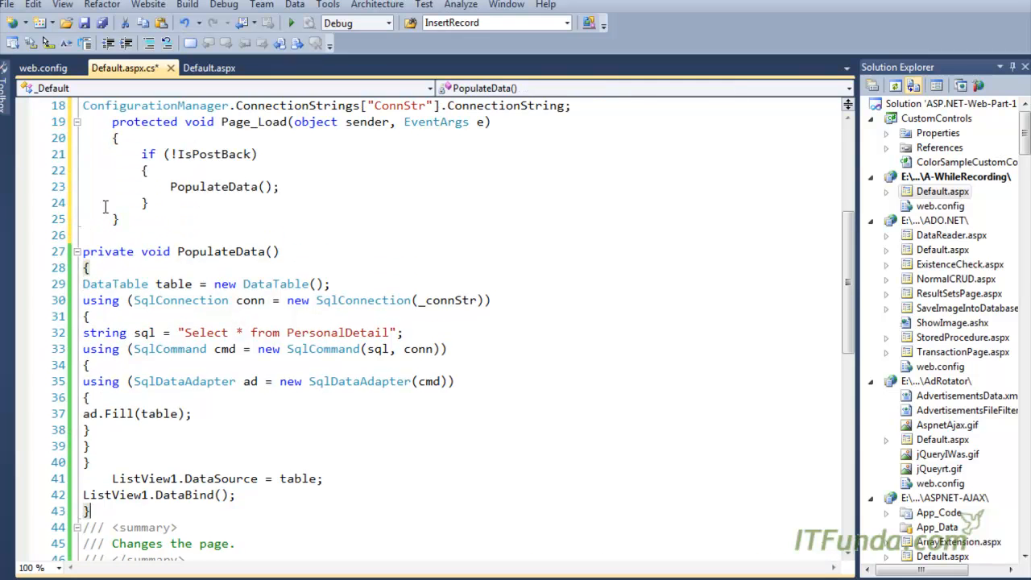
pyautogui.scroll(-3)
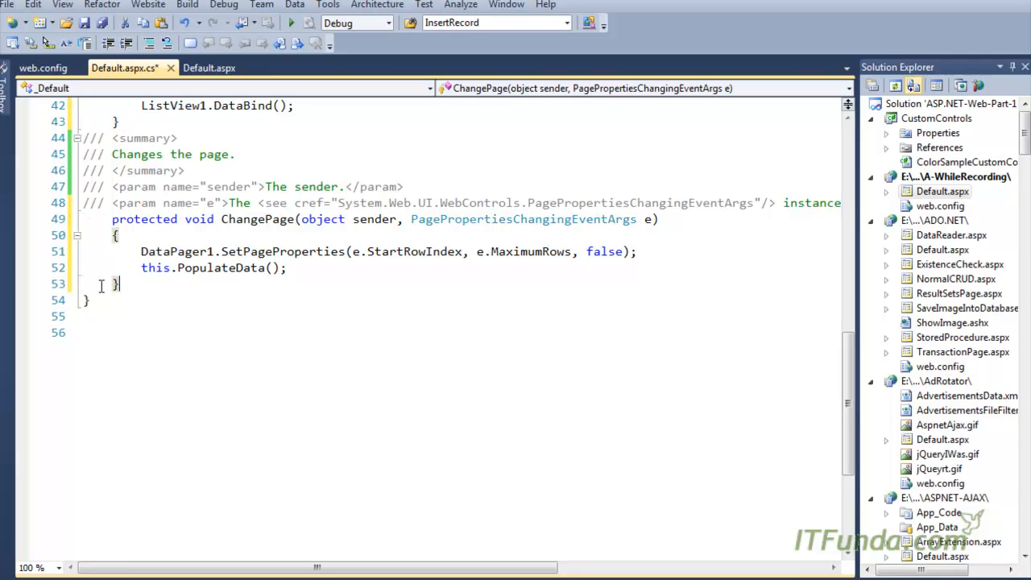
pyautogui.moveTo(153, 137); pyautogui.dragTo(157, 203)
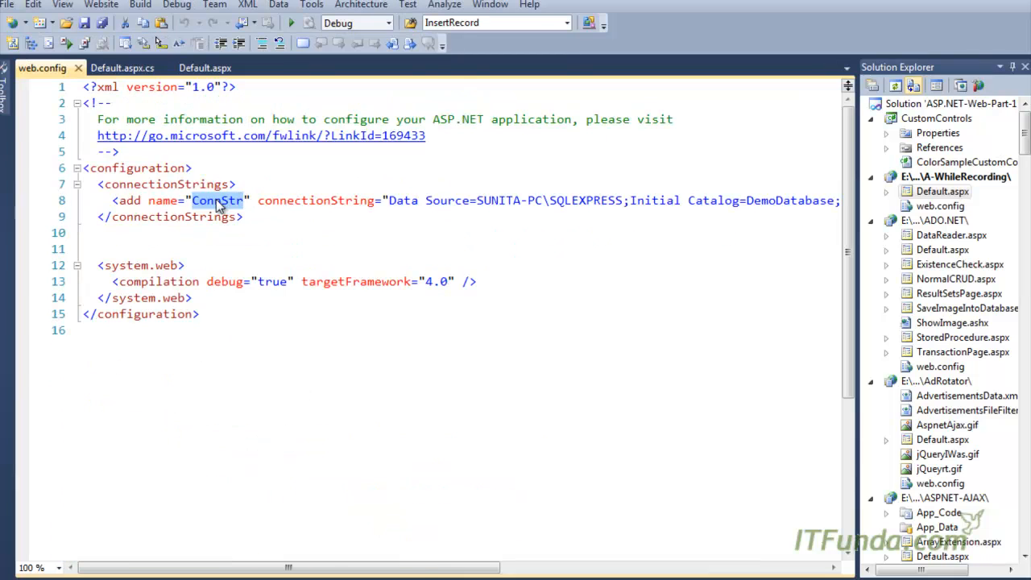
# Step: Switch to the Default.aspx.cs code-behind file
pyautogui.click(122, 68)
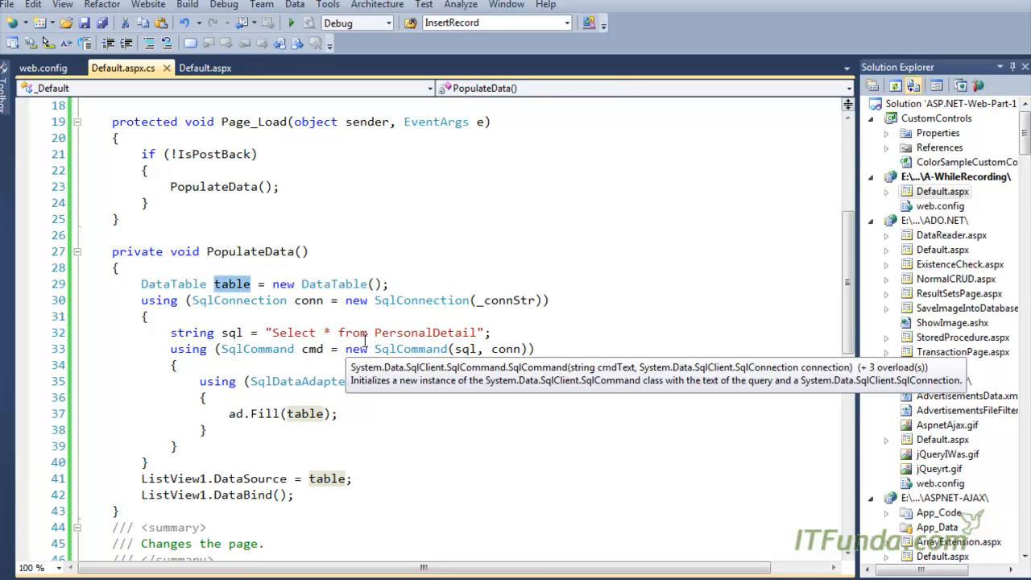
# Step: Insert a blank line before ListView1.DataSource, then view Default.aspx's OnPagePropertiesChanging markup
pyautogui.scroll(-3)
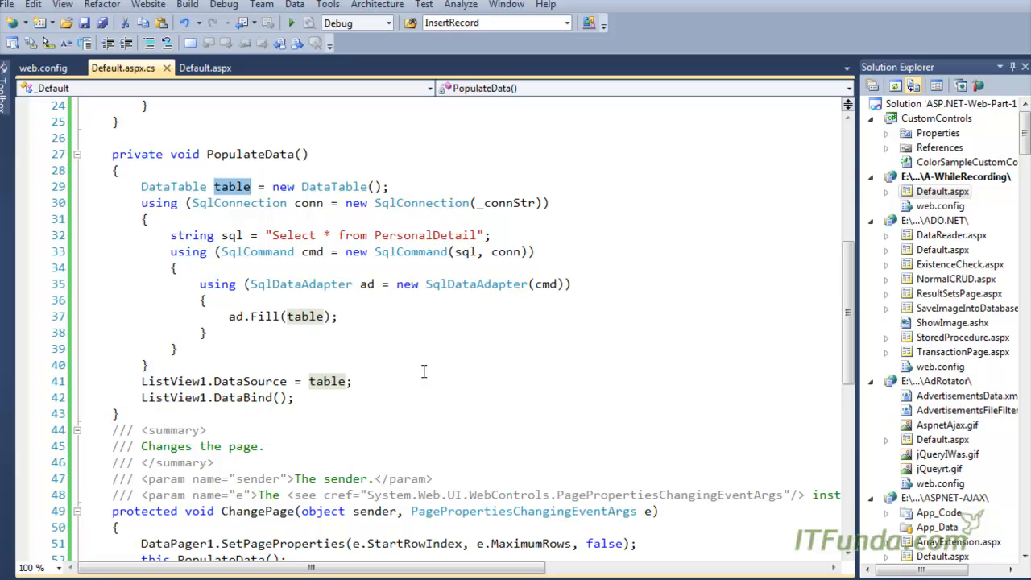
pyautogui.moveTo(258, 397)
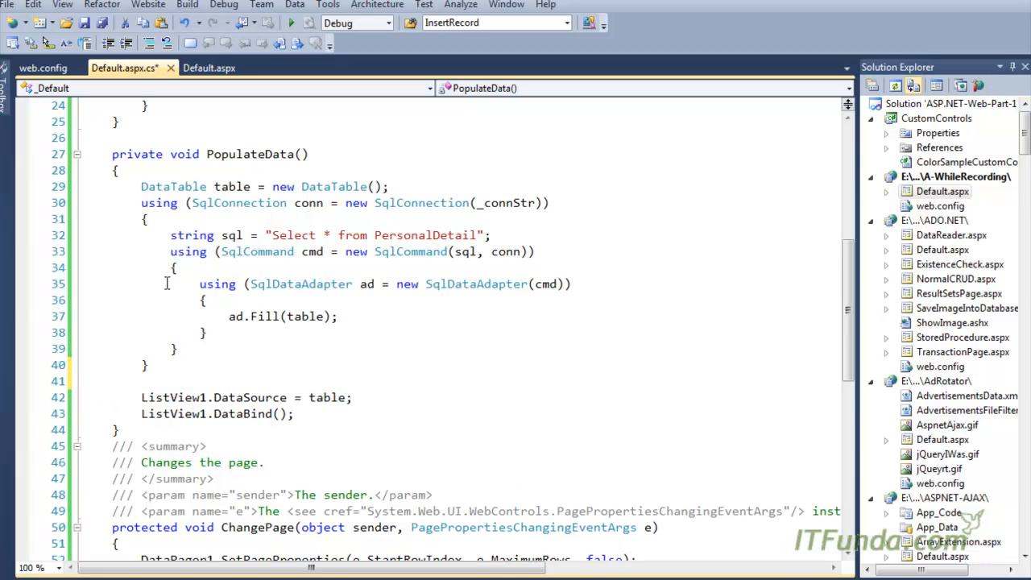
pyautogui.moveTo(141, 202); pyautogui.dragTo(177, 365)
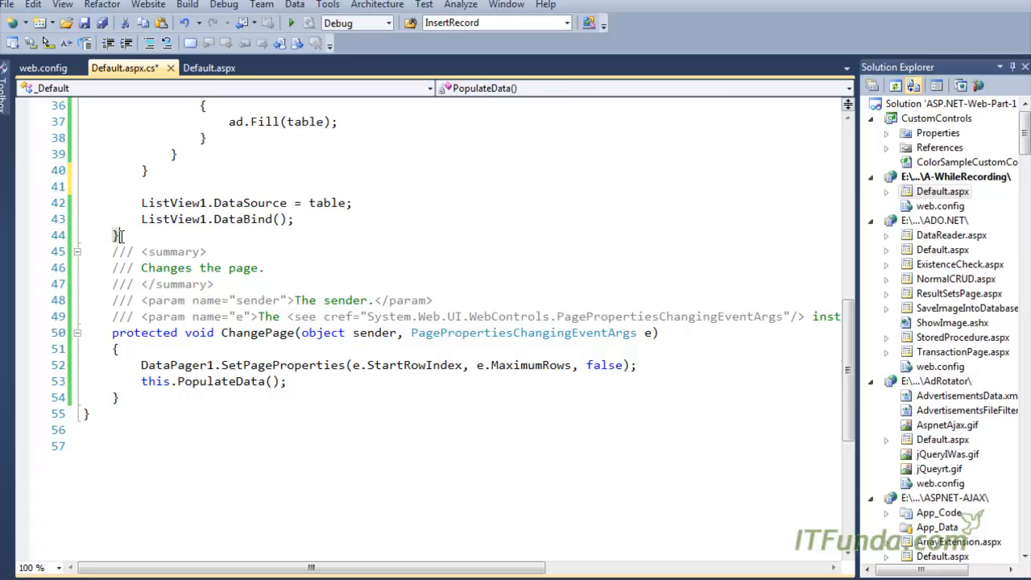
pyautogui.click(206, 68)
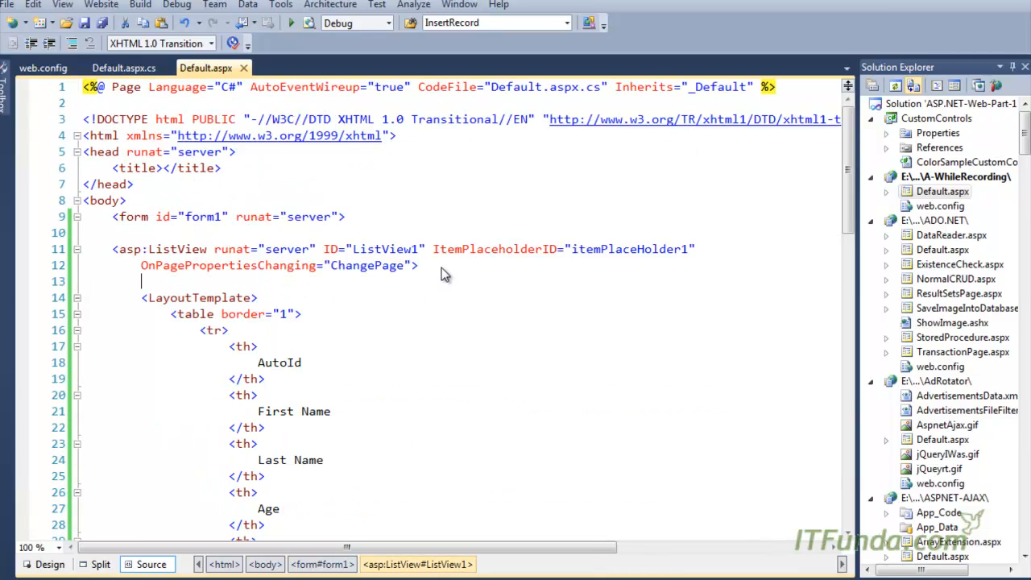
# Step: Add a blank line after the DataPager1.SetPageProperties call in ChangePage
pyautogui.doubleClick(228, 265)
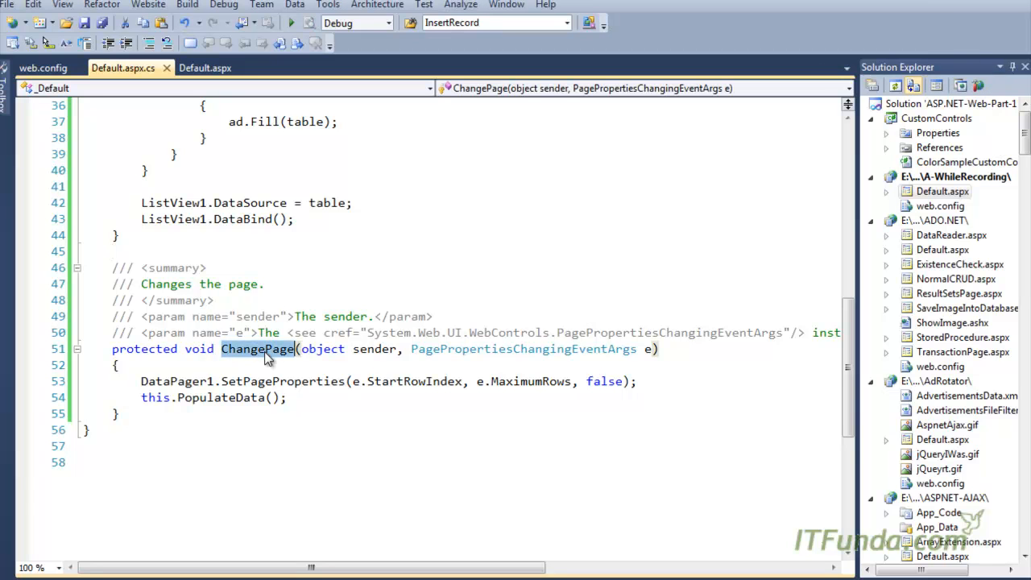
pyautogui.click(286, 397)
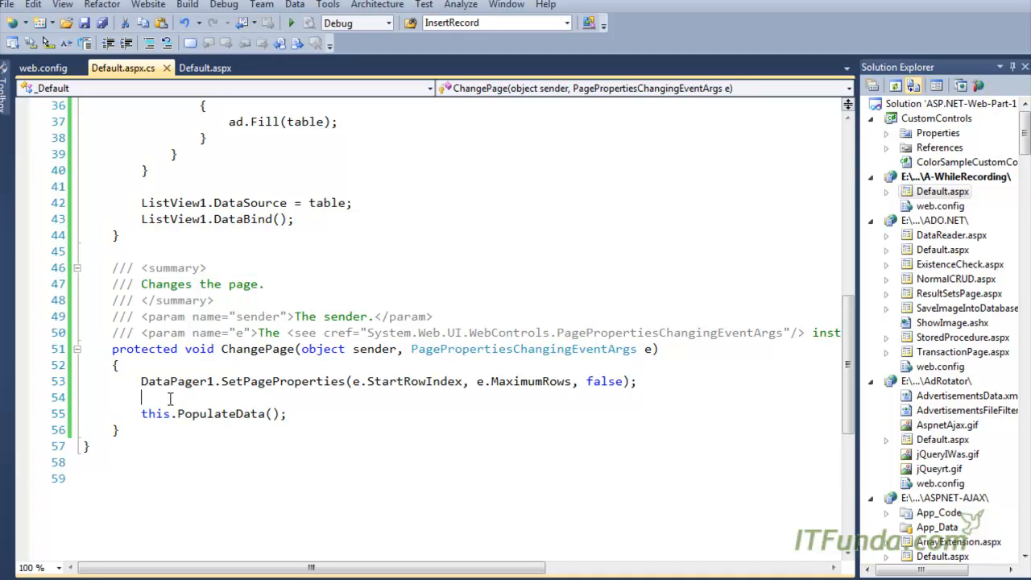
pyautogui.doubleClick(281, 381)
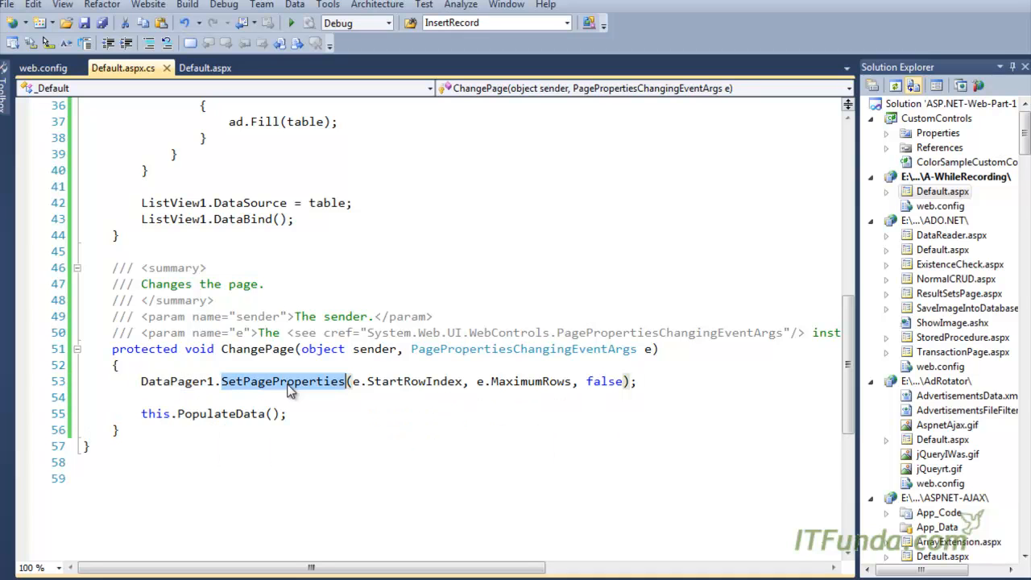
# Step: Check the DataPager1 markup in Default.aspx, then return to Default.aspx.cs
pyautogui.click(204, 67)
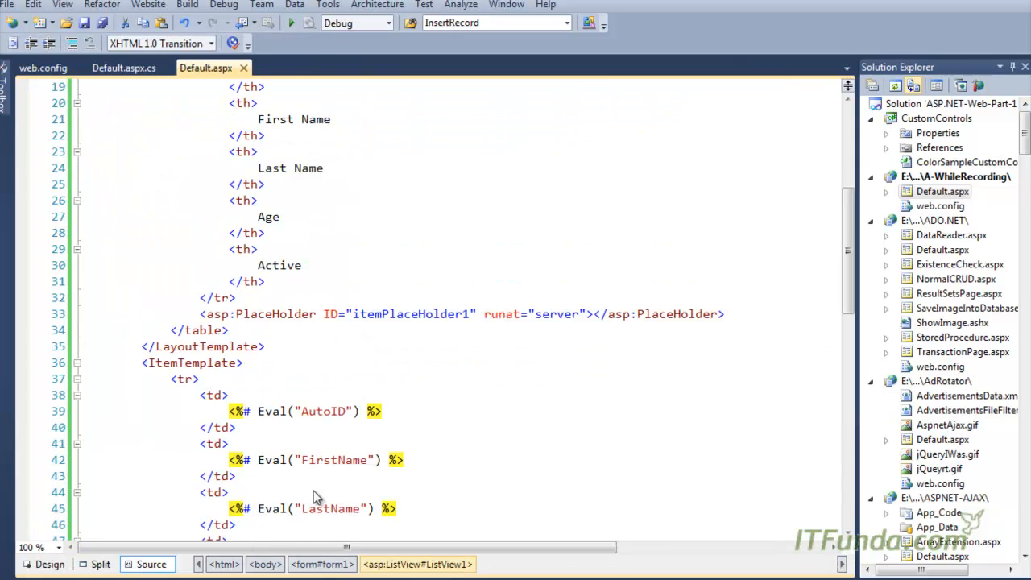
pyautogui.scroll(-3)
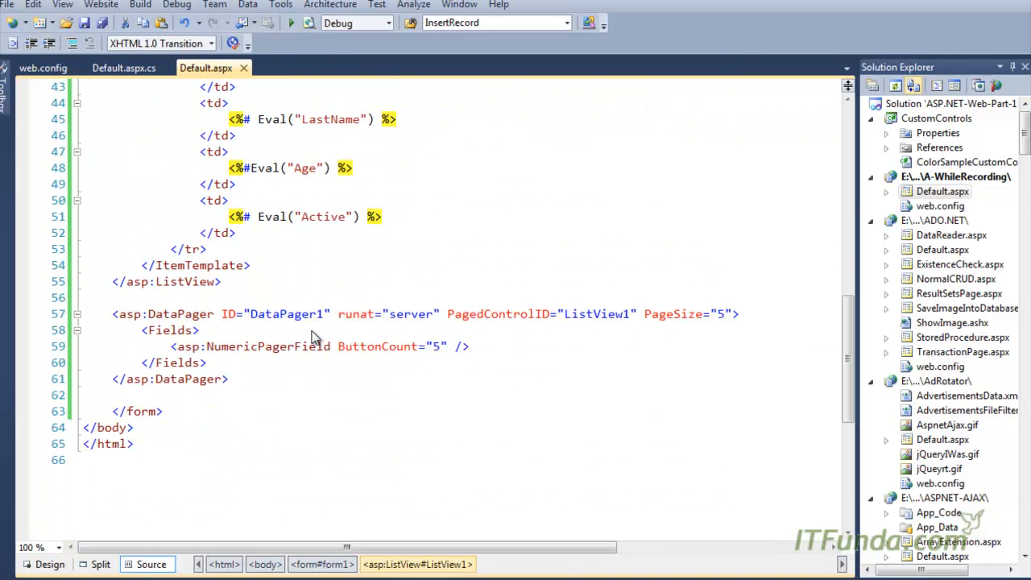
pyautogui.doubleClick(286, 314)
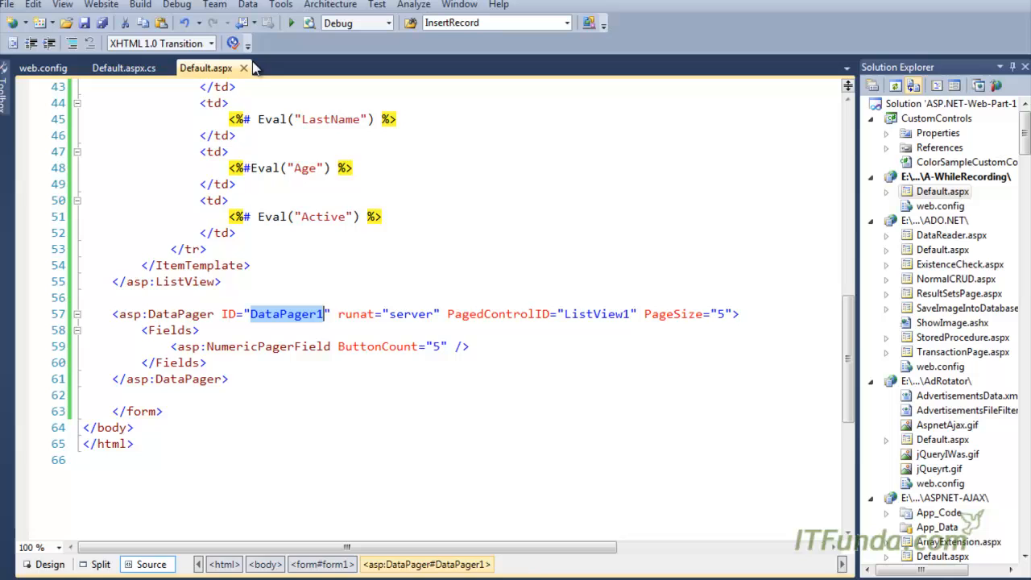
pyautogui.click(124, 68)
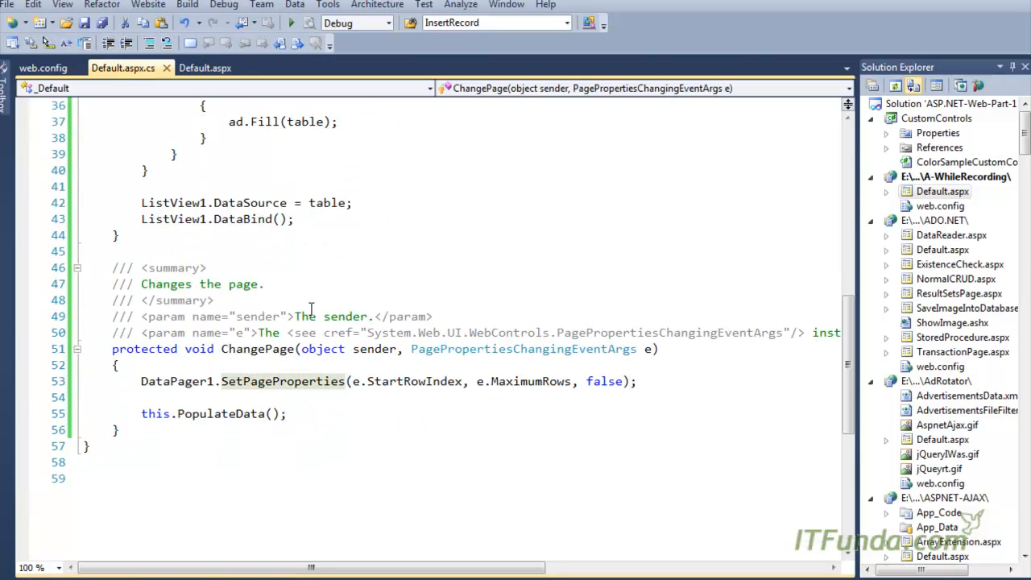
pyautogui.doubleClick(413, 381)
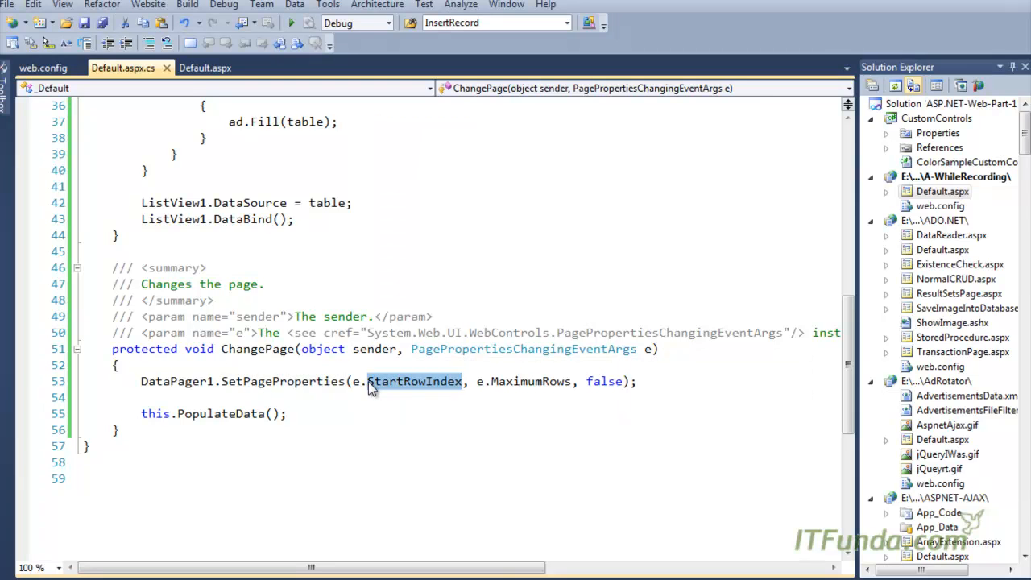
pyautogui.moveTo(592, 349)
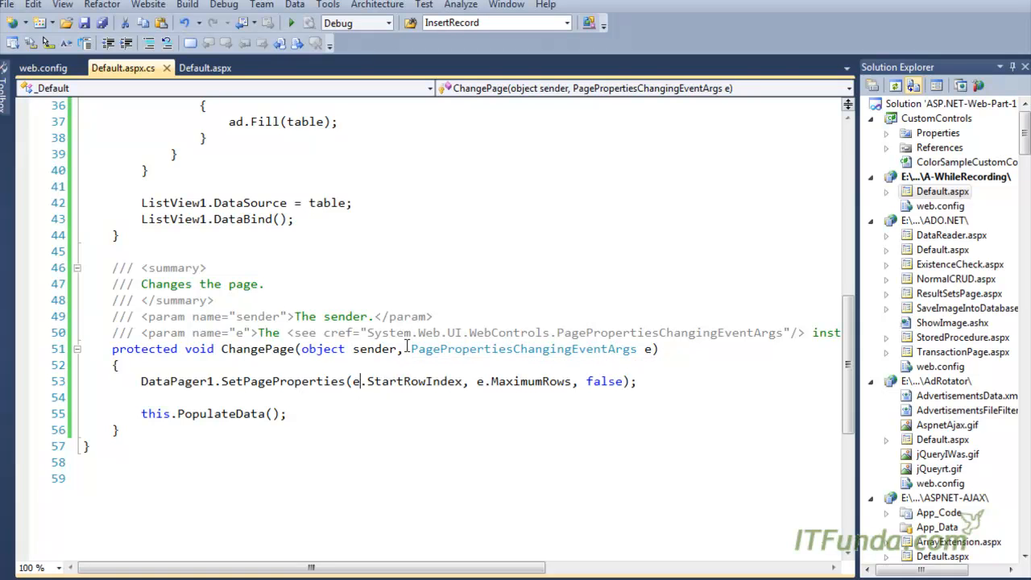
pyautogui.write('.StartRowIndex')
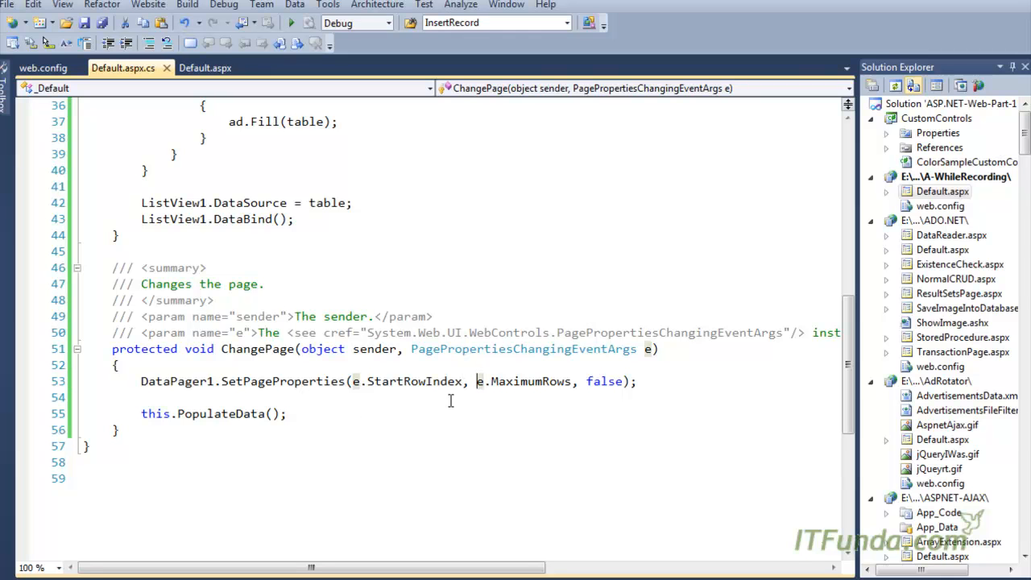
pyautogui.click(206, 68)
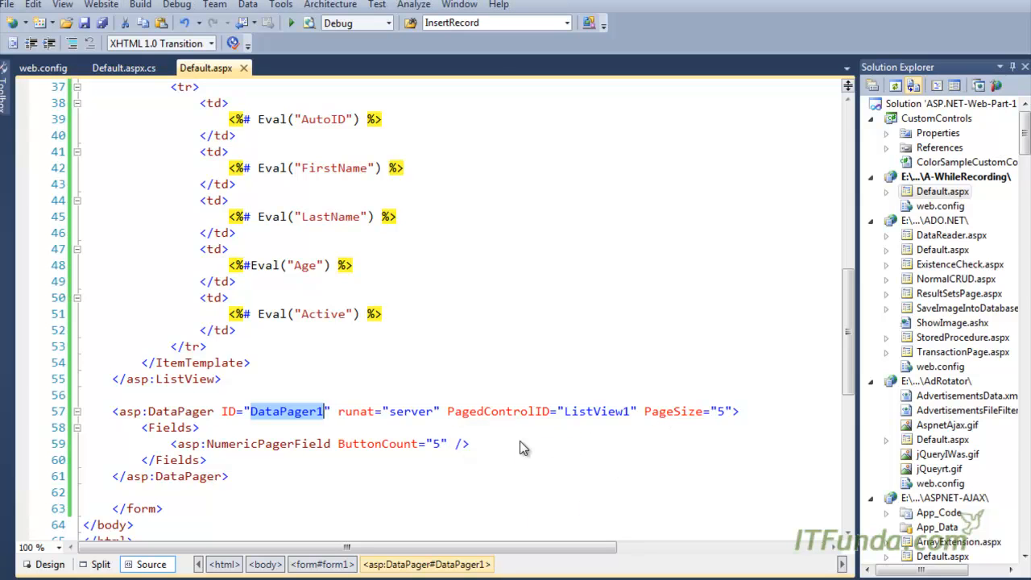
pyautogui.moveTo(650, 418)
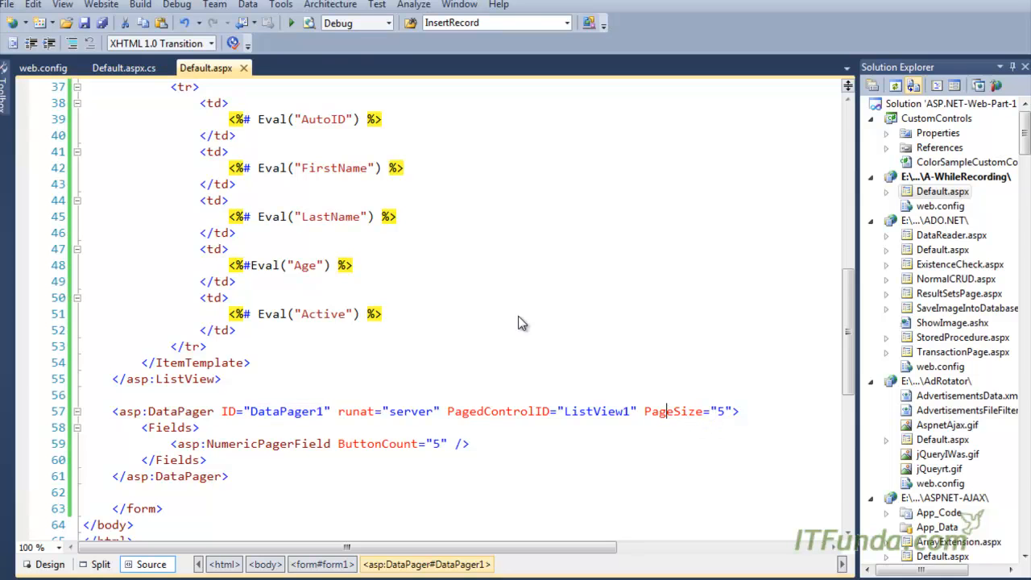
pyautogui.click(122, 67)
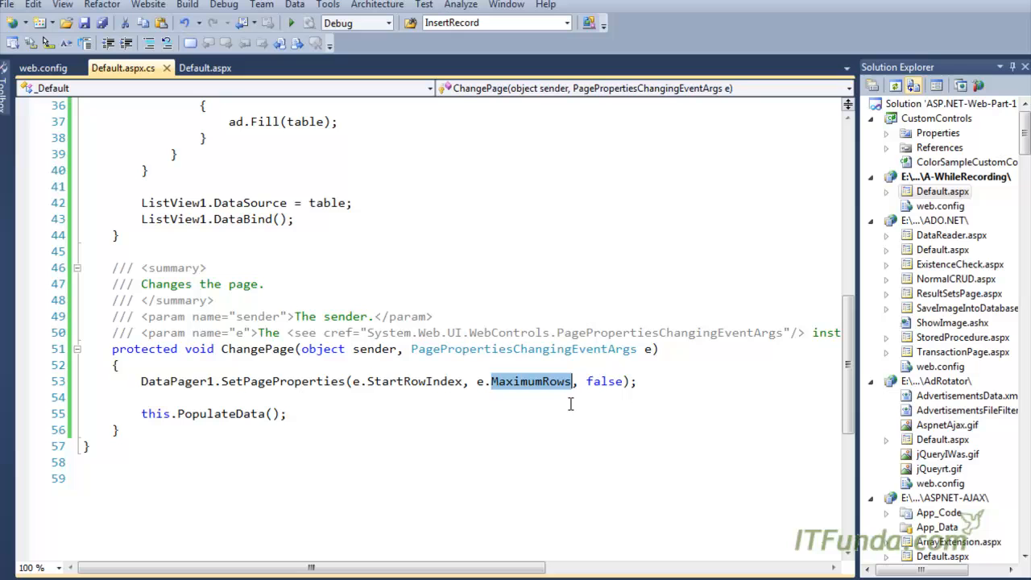
pyautogui.moveTo(579, 380)
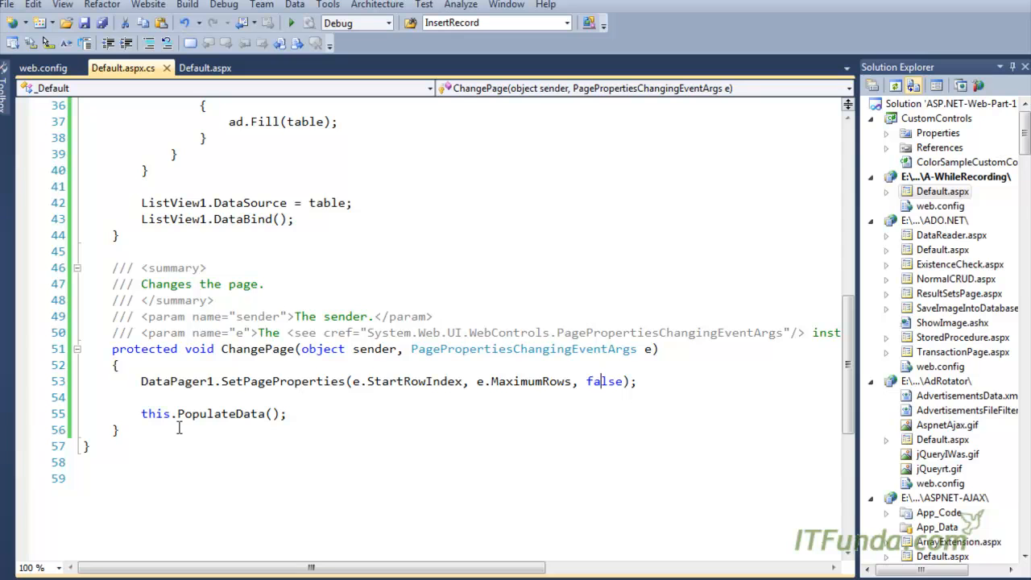
pyautogui.doubleClick(220, 414)
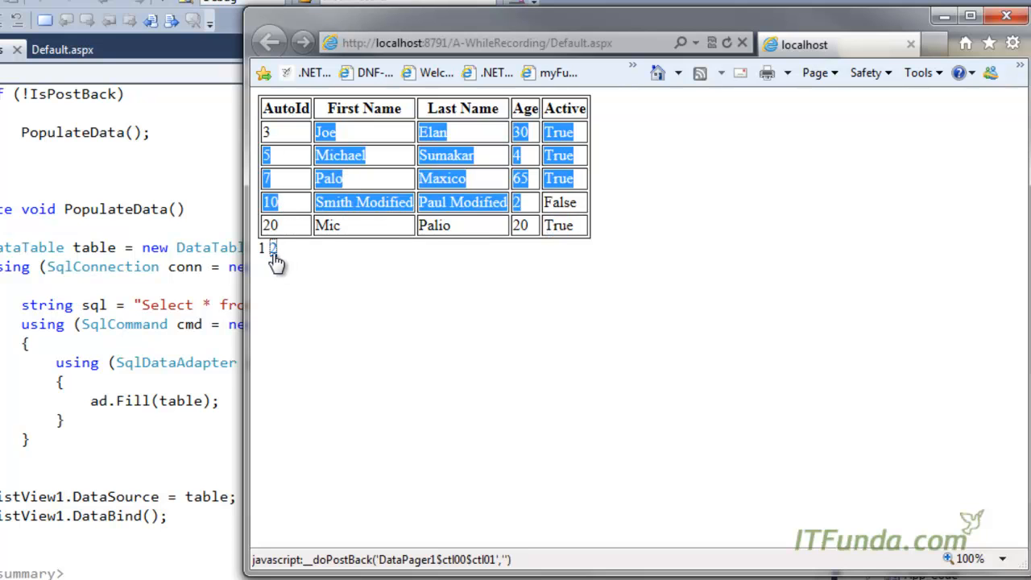
# Step: Open page 2 of the records, showing the single remaining record
pyautogui.click(274, 247)
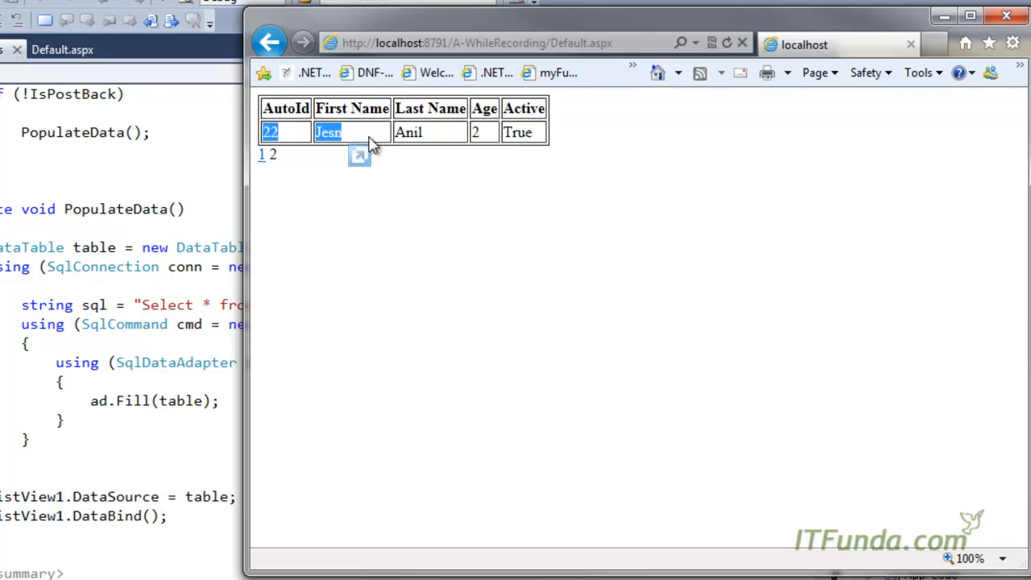
pyautogui.moveTo(268, 157)
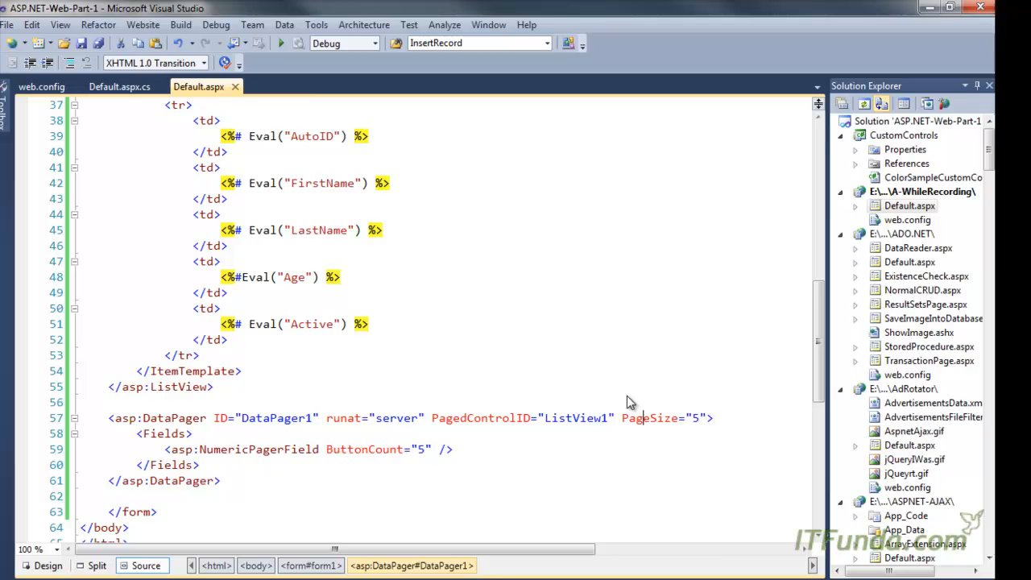
# Step: Set the DataPager PageSize to 2, rerun, and open page 2 of three
pyautogui.write('2')
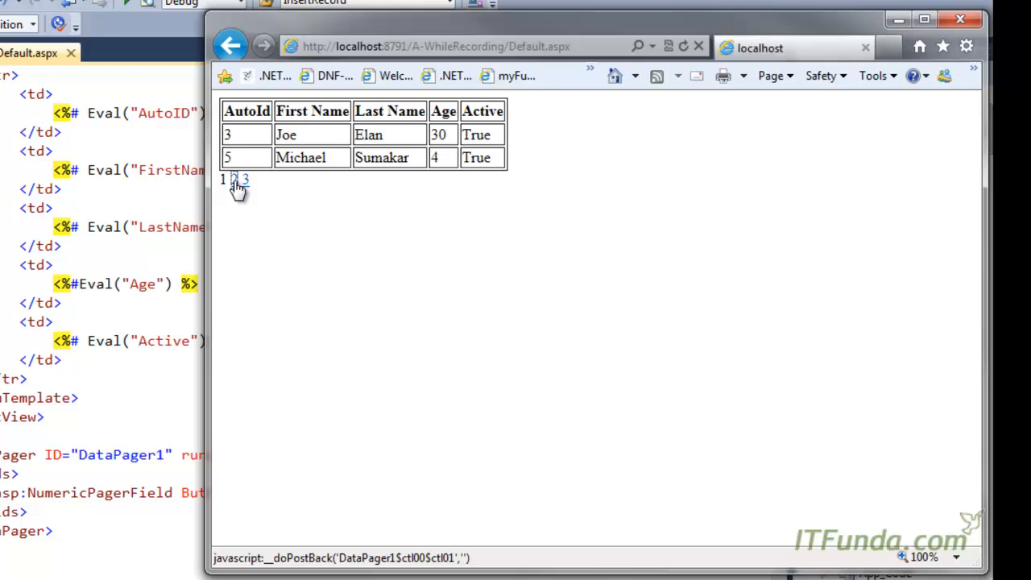
pyautogui.click(236, 181)
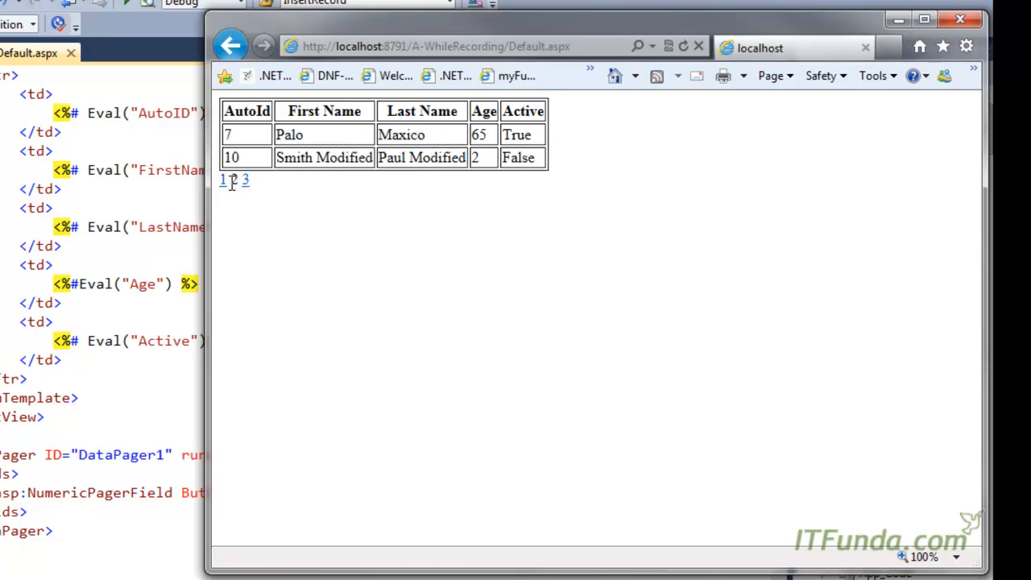